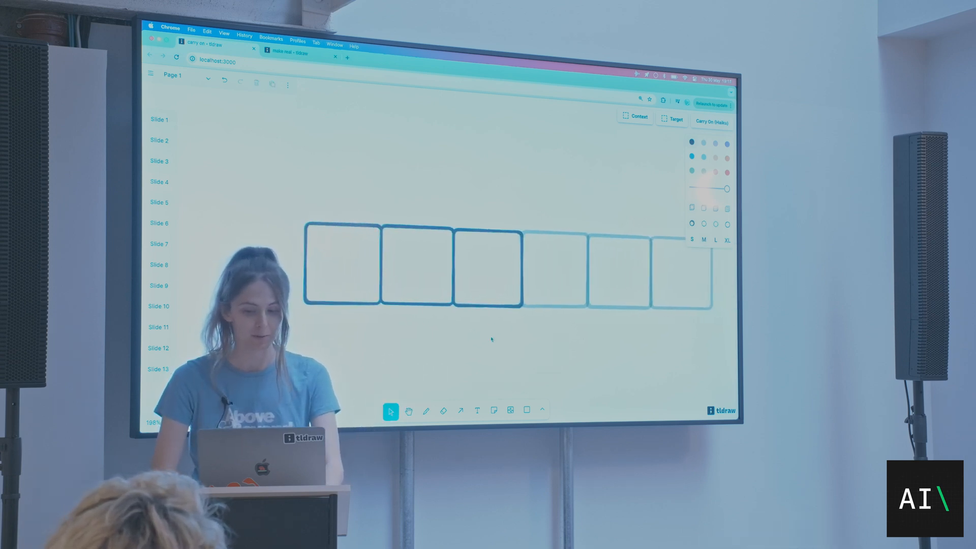
# Step: Swap the row of boxes for a diagonal staircase of growing squares that ghost squares continue
pyautogui.click(443, 411)
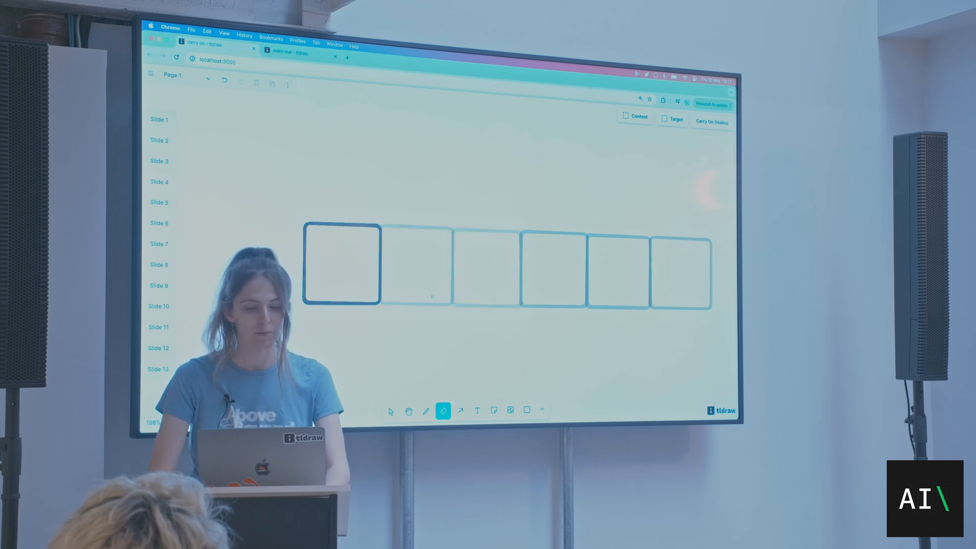
pyautogui.click(390, 410)
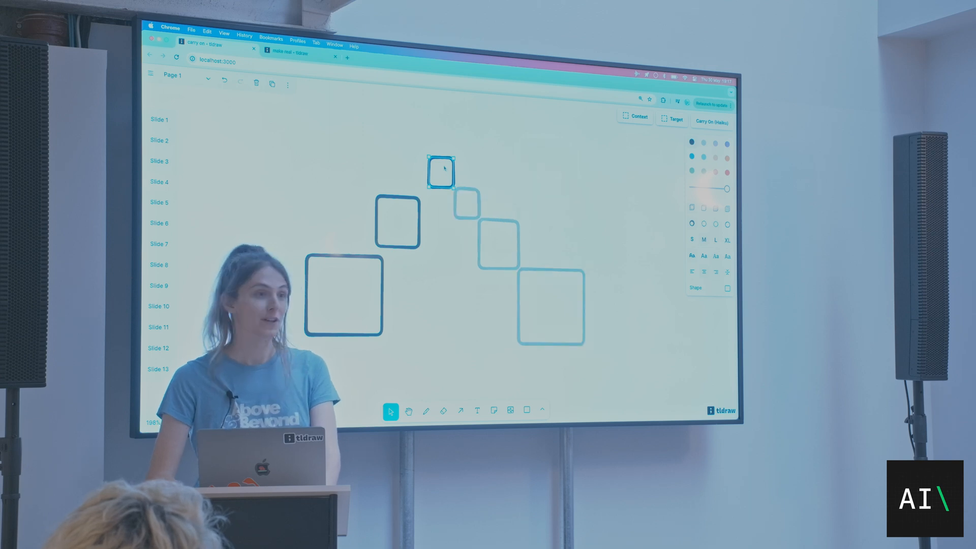
pyautogui.click(474, 166)
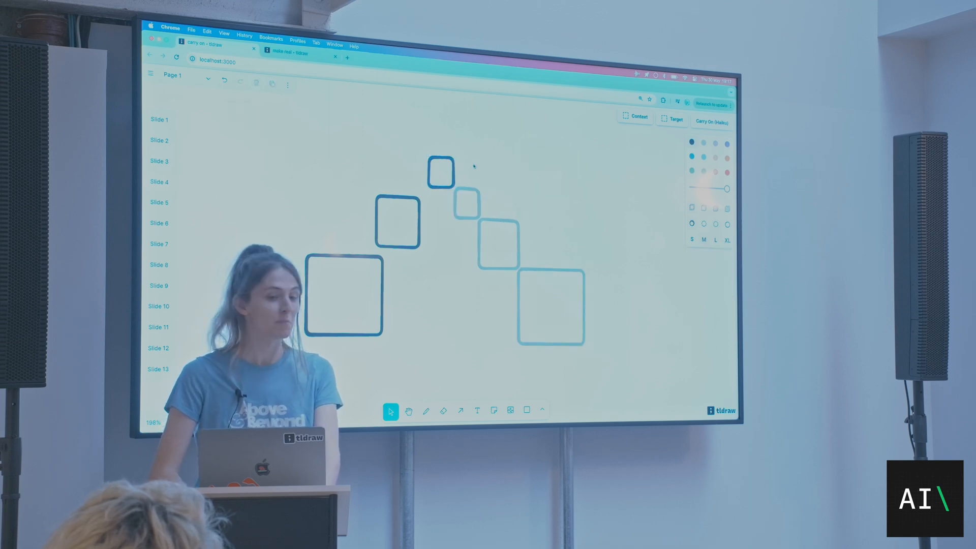
pyautogui.click(443, 410)
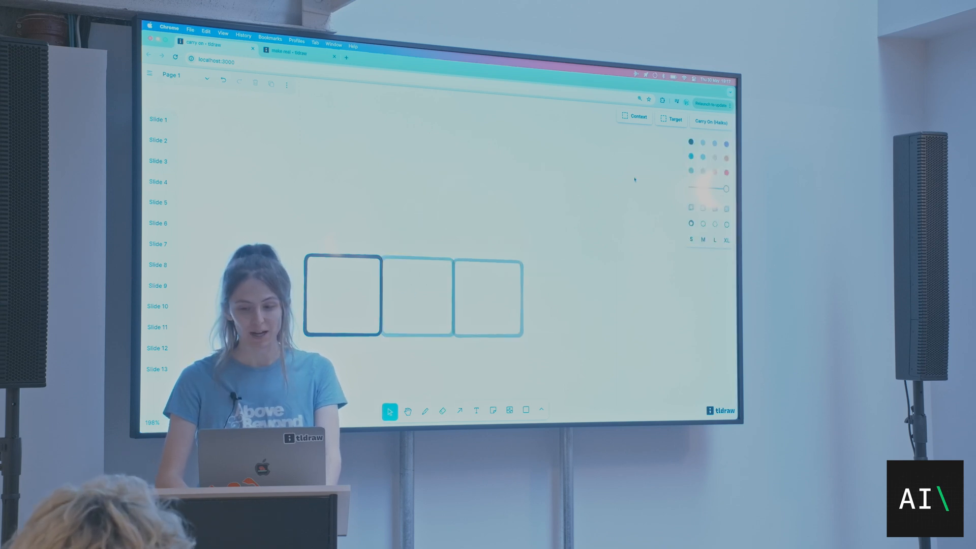
# Step: Clear the boxes, add a boxed 'Hello', and accept the ghost word 'World' beside it
pyautogui.click(711, 120)
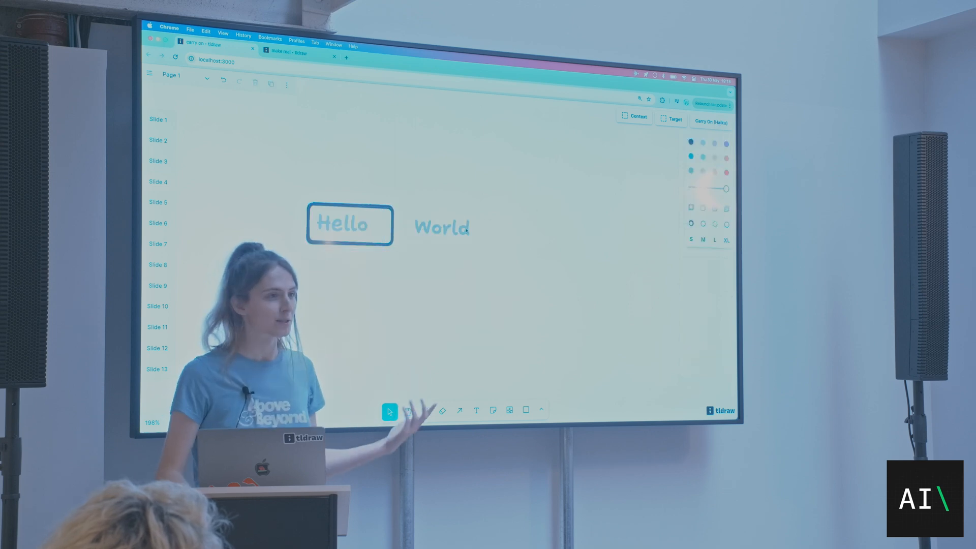
pyautogui.click(442, 227)
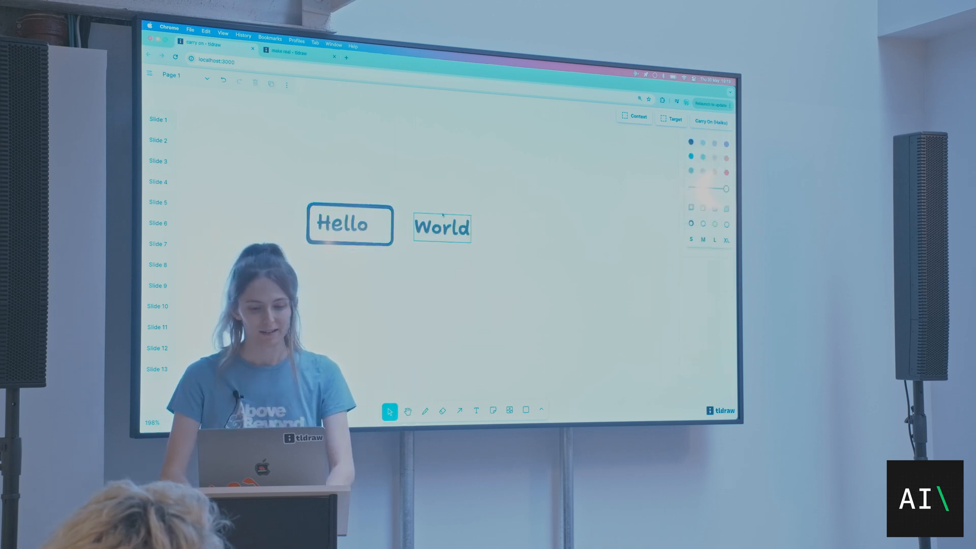
pyautogui.click(525, 410)
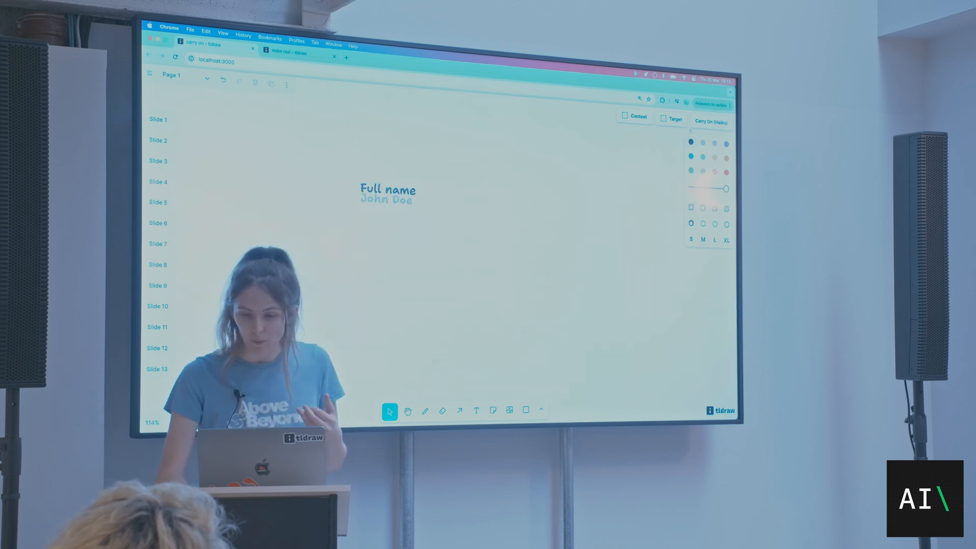
# Step: Add Full name, Title and Bio labels, accepting the 'John Doe' and 'Software Engineer' suggestions
pyautogui.click(710, 121)
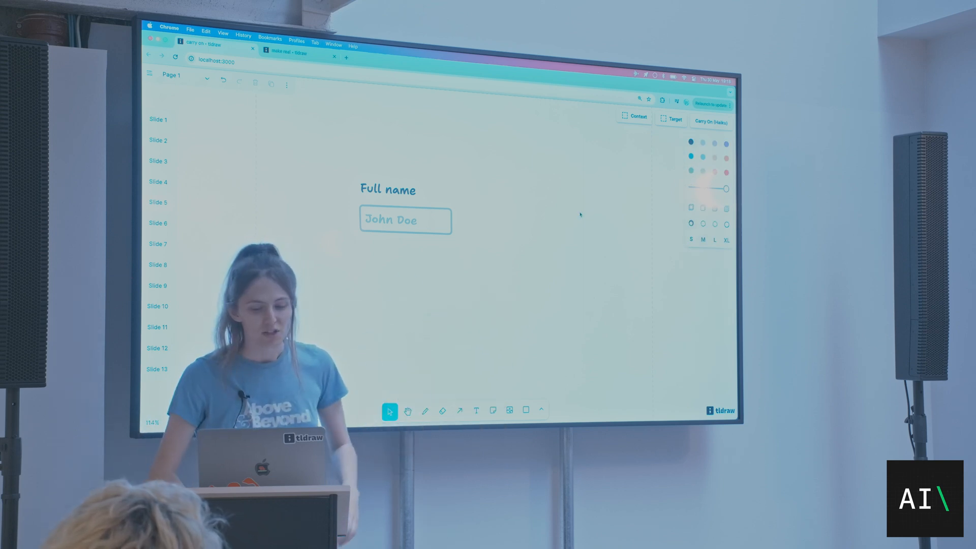
pyautogui.scroll(3)
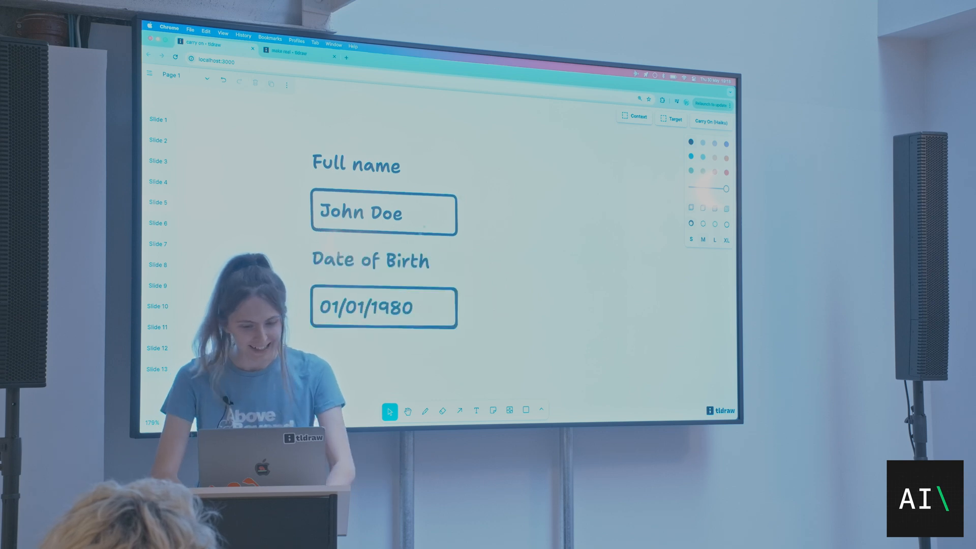
pyautogui.click(369, 261)
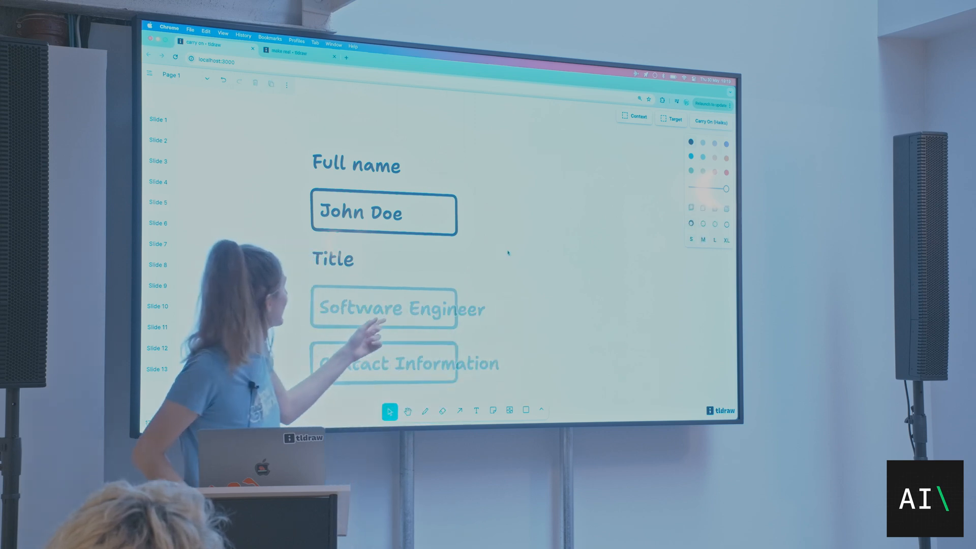
pyautogui.click(383, 213)
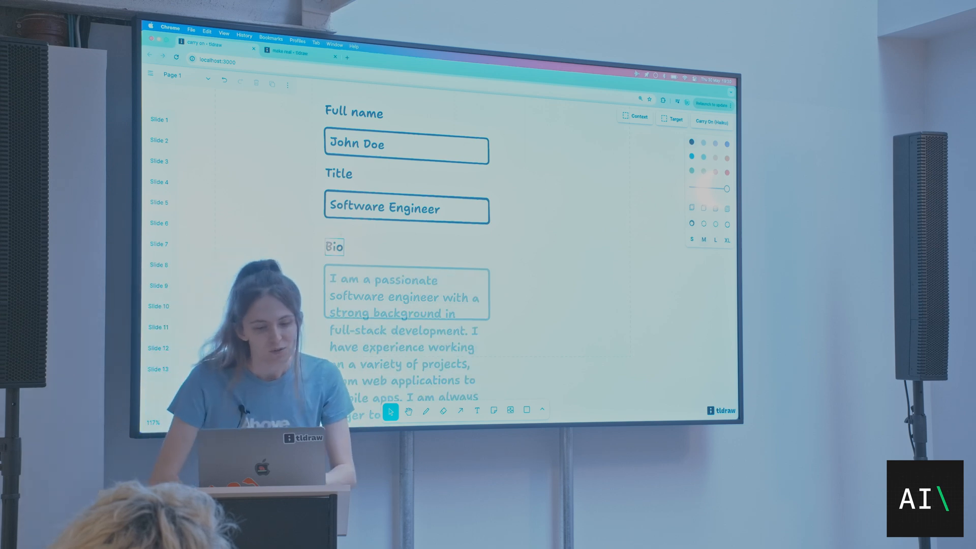
pyautogui.click(355, 143)
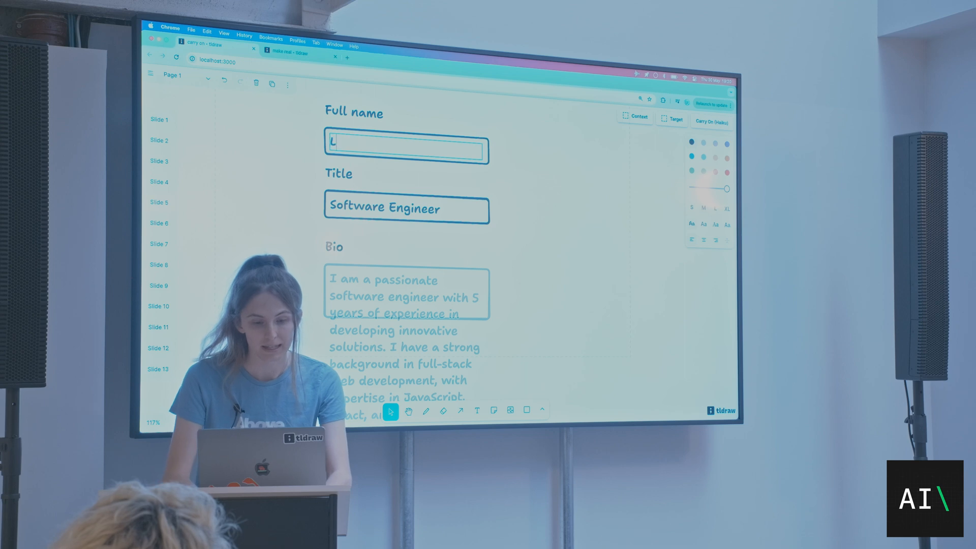
pyautogui.write('Lu Wilson')
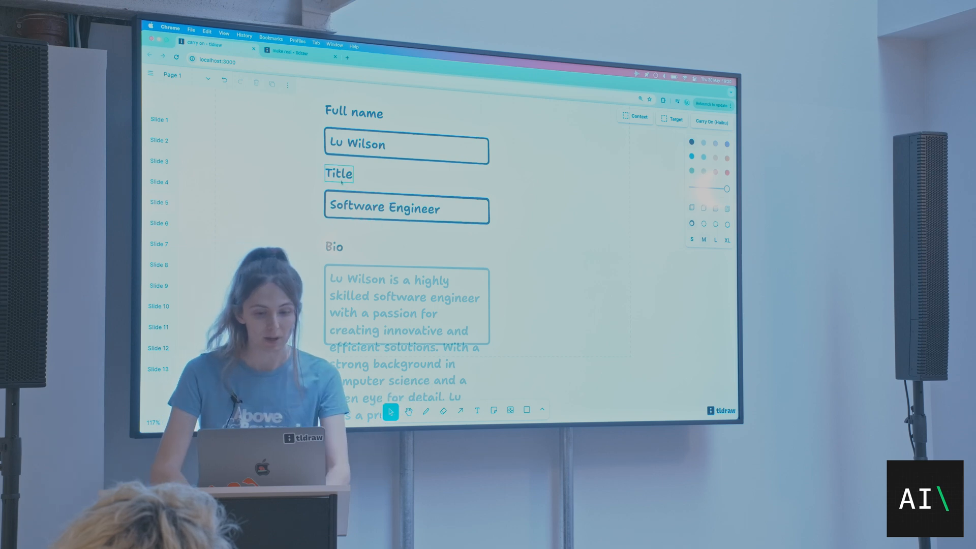
pyautogui.write('Juggler')
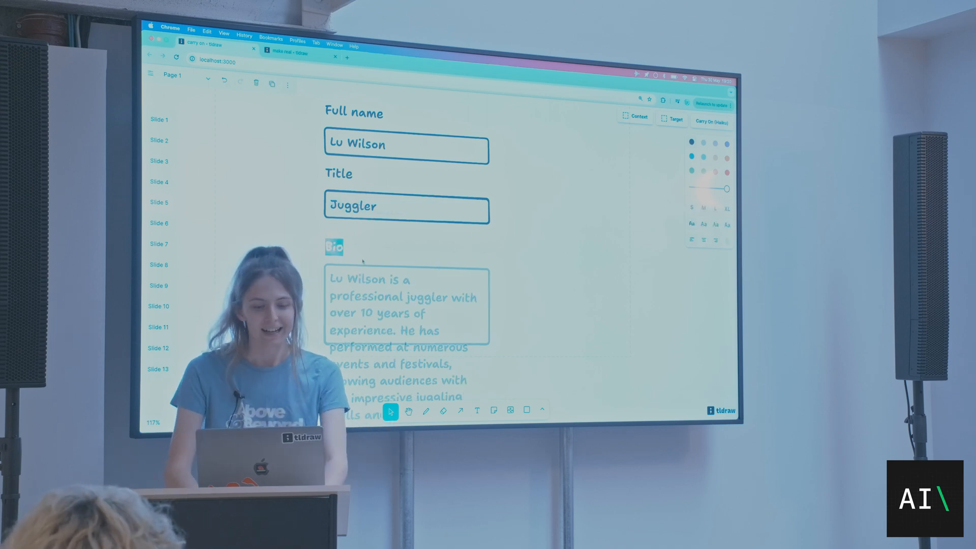
pyautogui.write('First pe')
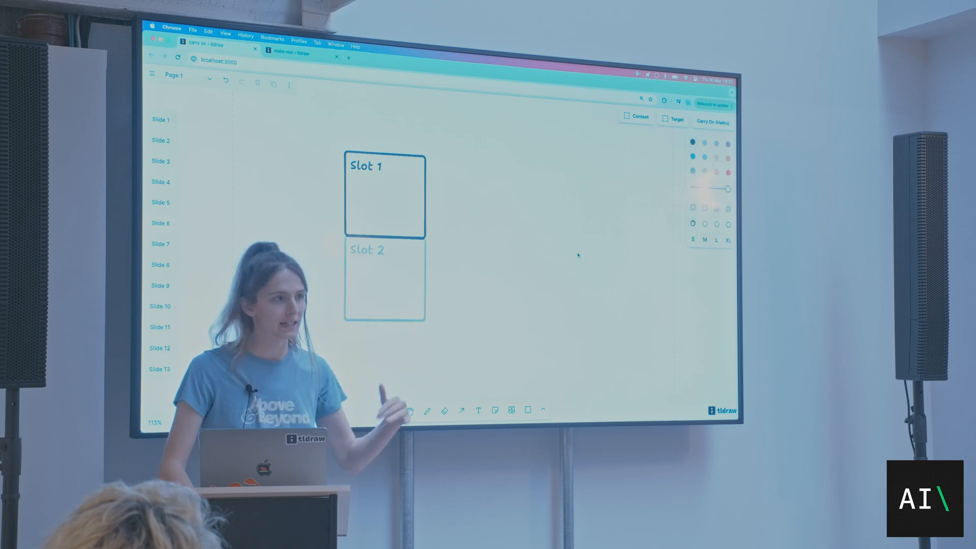
# Step: Edit the Slot 3 label, then switch to the portfolio wireframe slide
pyautogui.click(392, 409)
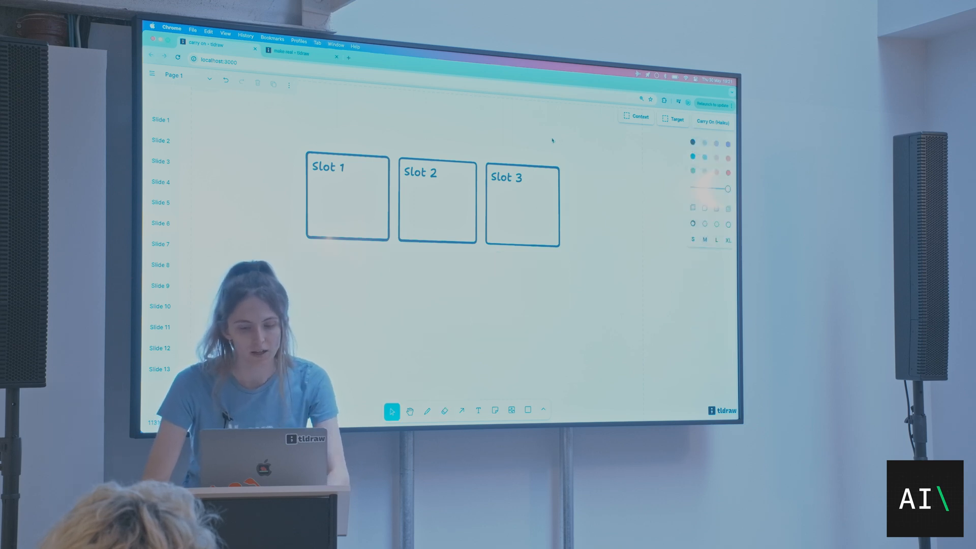
pyautogui.doubleClick(506, 179)
pyautogui.write('?')
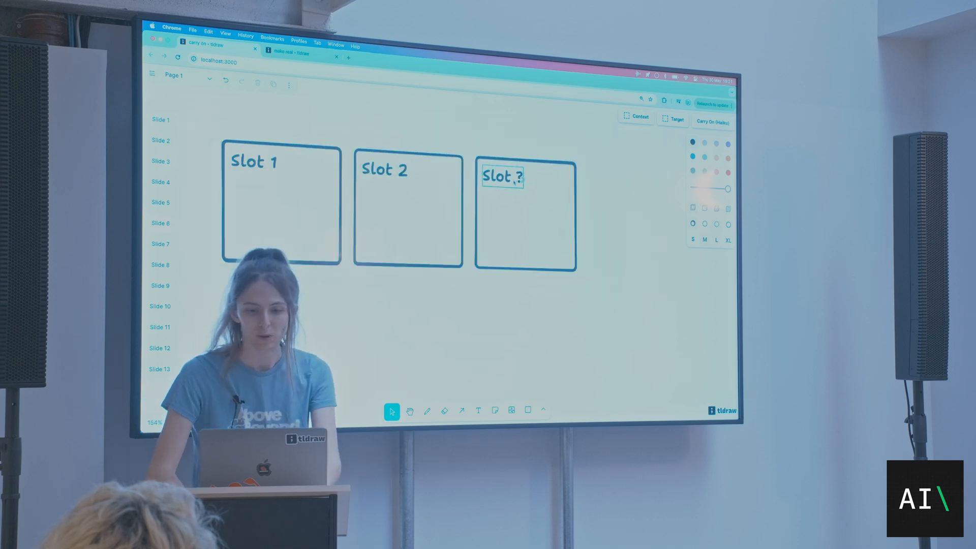
pyautogui.doubleClick(502, 176)
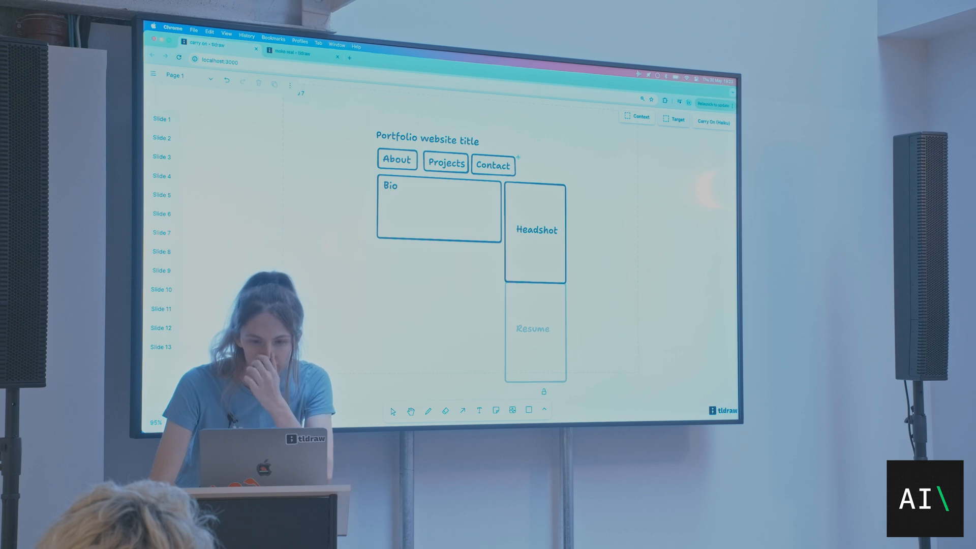
# Step: Request several Carry On suggestions for the wireframe, then select the Red/Green colour slide
pyautogui.click(393, 410)
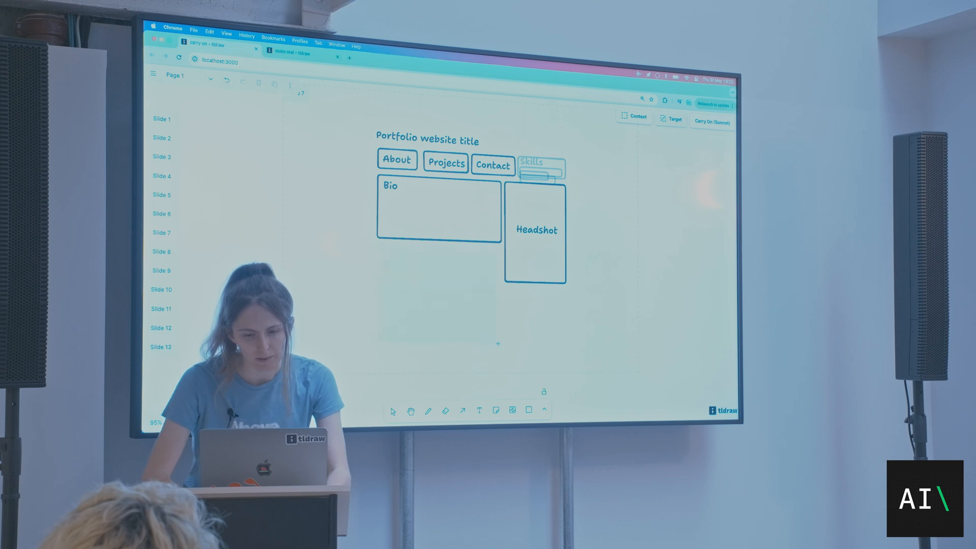
pyautogui.click(393, 410)
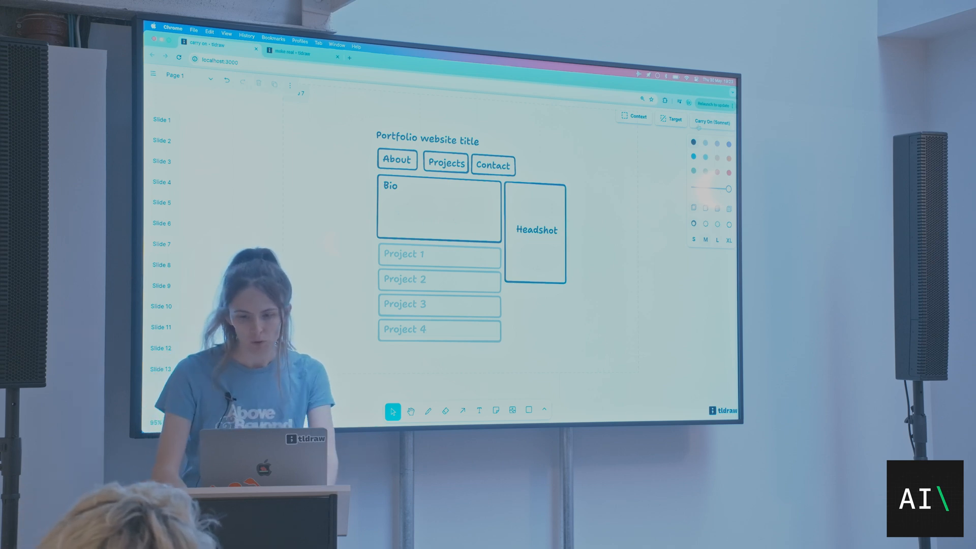
pyautogui.click(712, 122)
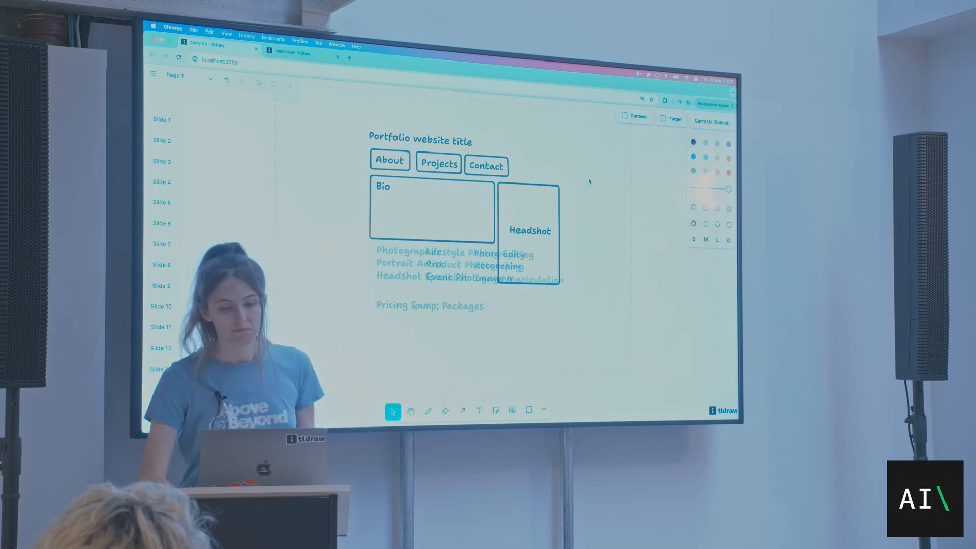
pyautogui.click(433, 214)
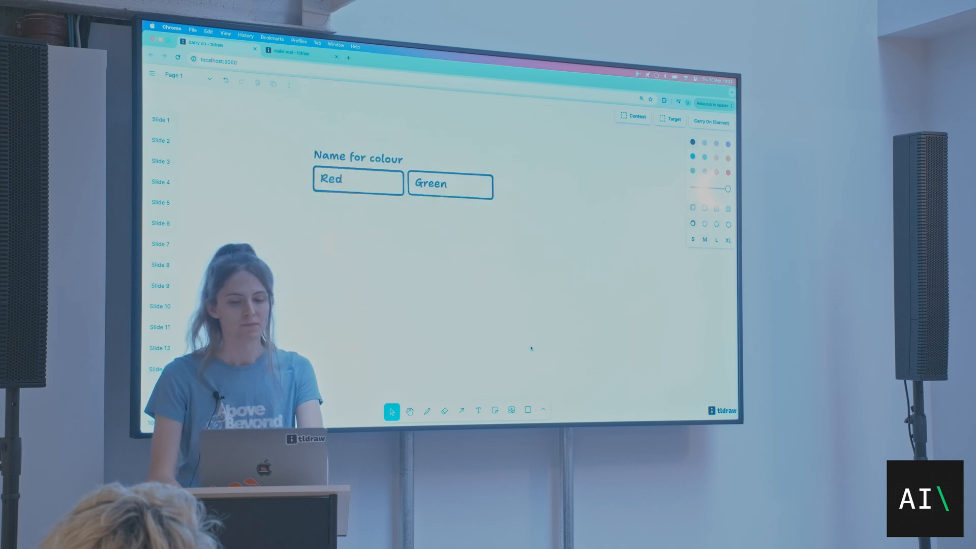
# Step: Change Green to 'Yellow', relabel the row 'Fancy name for colour', and open the Drawing title slide
pyautogui.click(710, 122)
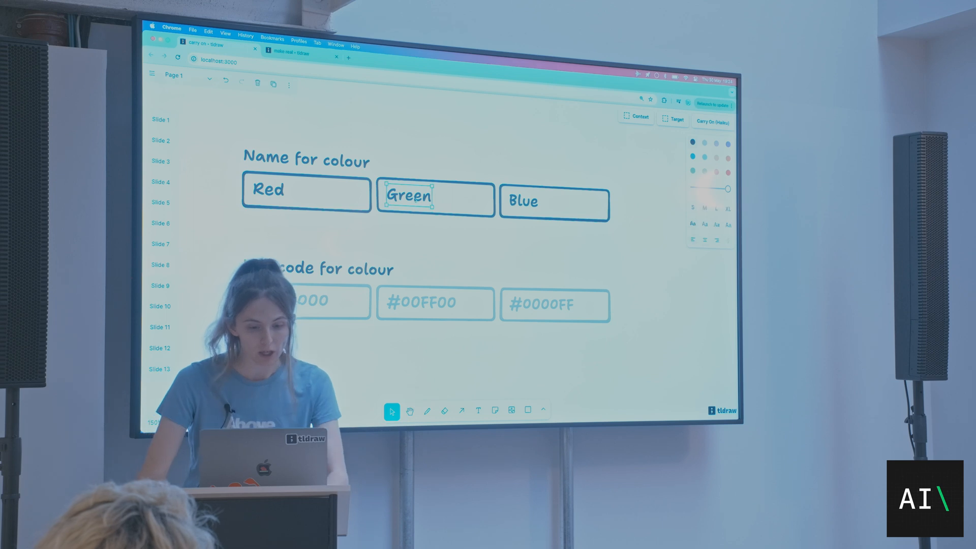
pyautogui.write('Yellow')
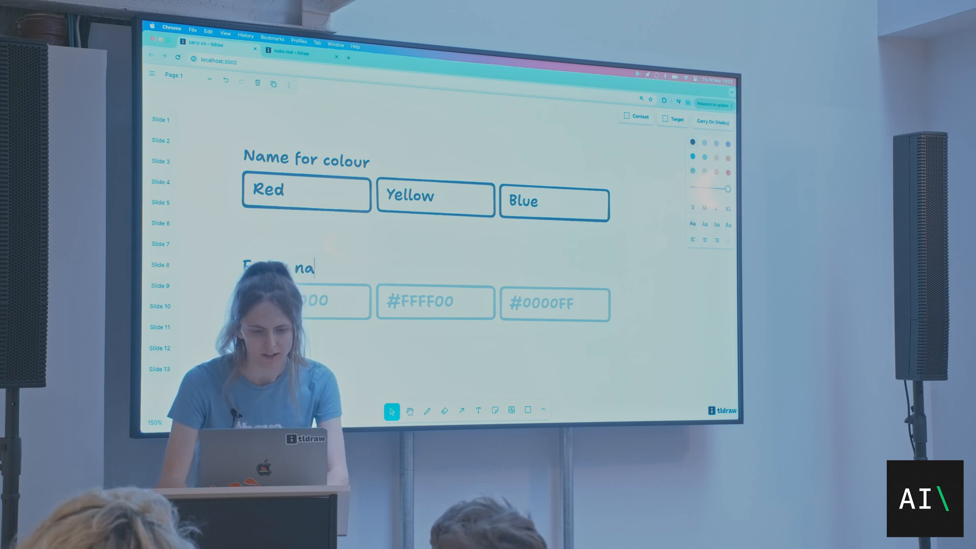
pyautogui.write('name for colour')
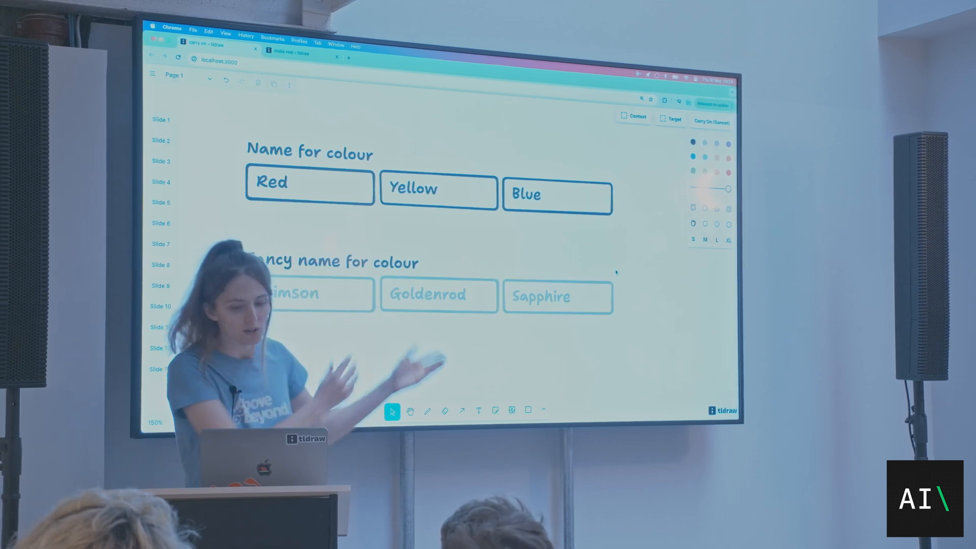
pyautogui.doubleClick(526, 195)
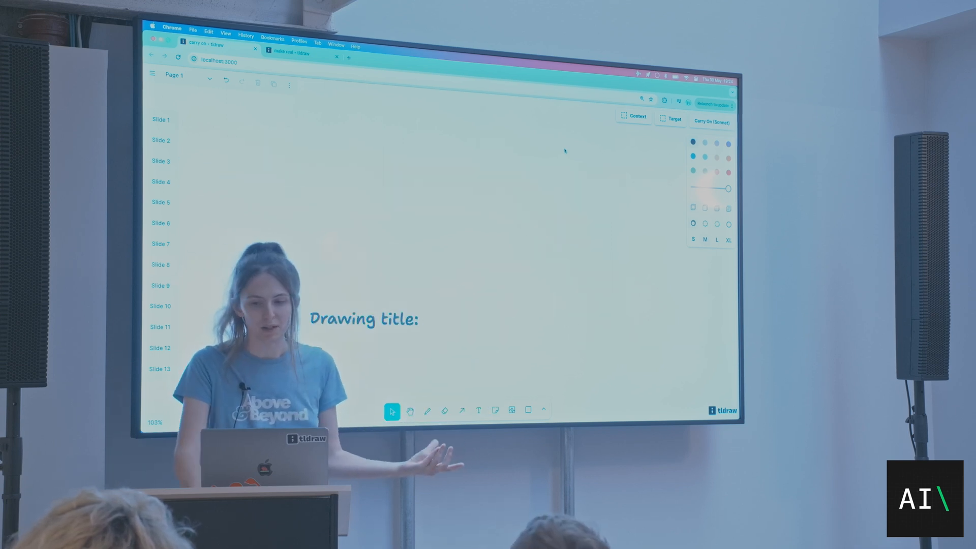
# Step: Sketch three leafy flower stems and get ghost flower heads, labels and a Flowers title
pyautogui.click(712, 120)
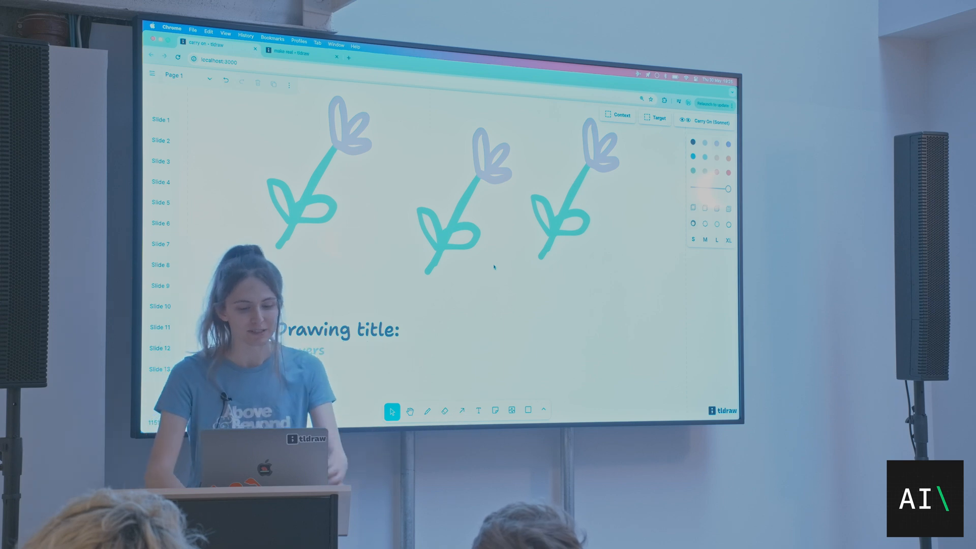
pyautogui.scroll(-3)
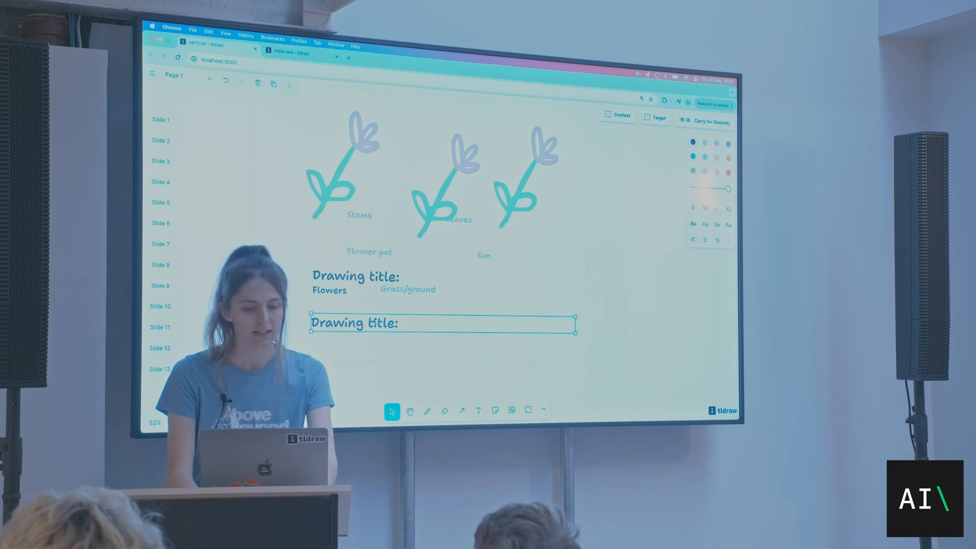
# Step: Add 'Critic's rating out of ten: 9' and a comment heading, then go to the word-box slide
pyautogui.write("Critic's r")
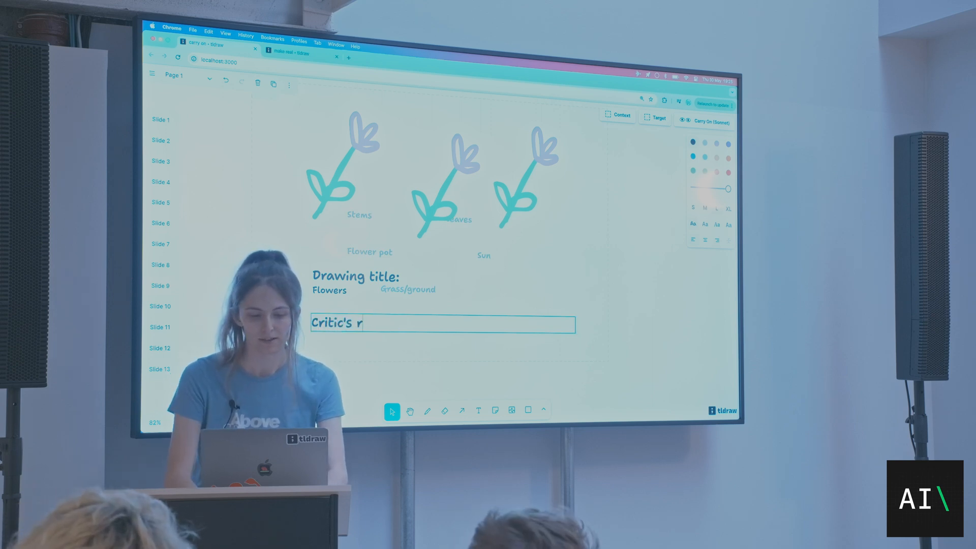
pyautogui.write('ating out of ten:')
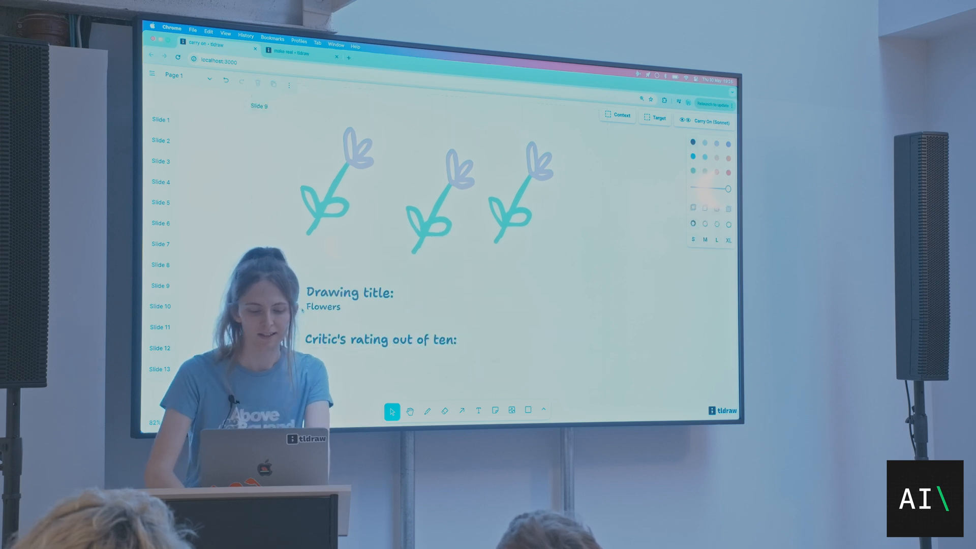
pyautogui.write('9')
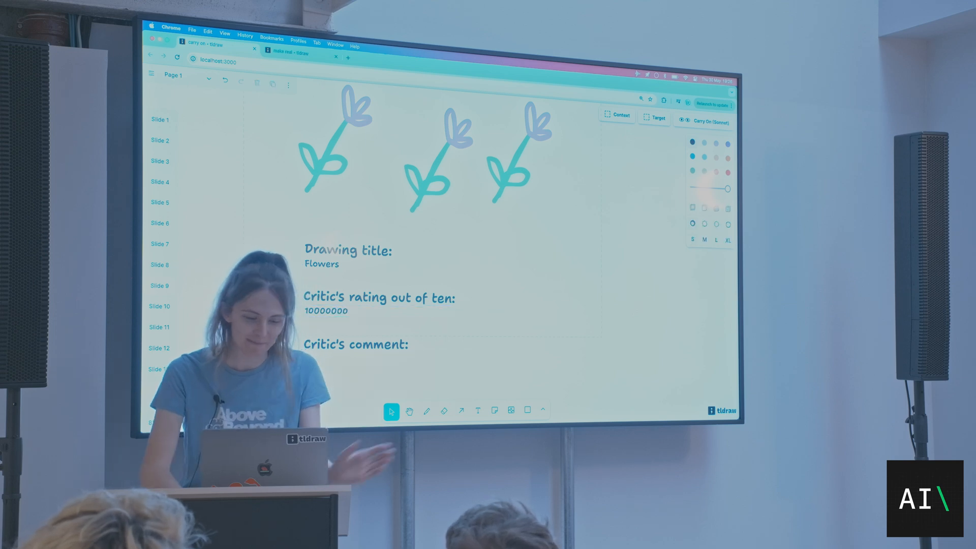
pyautogui.scroll(-3)
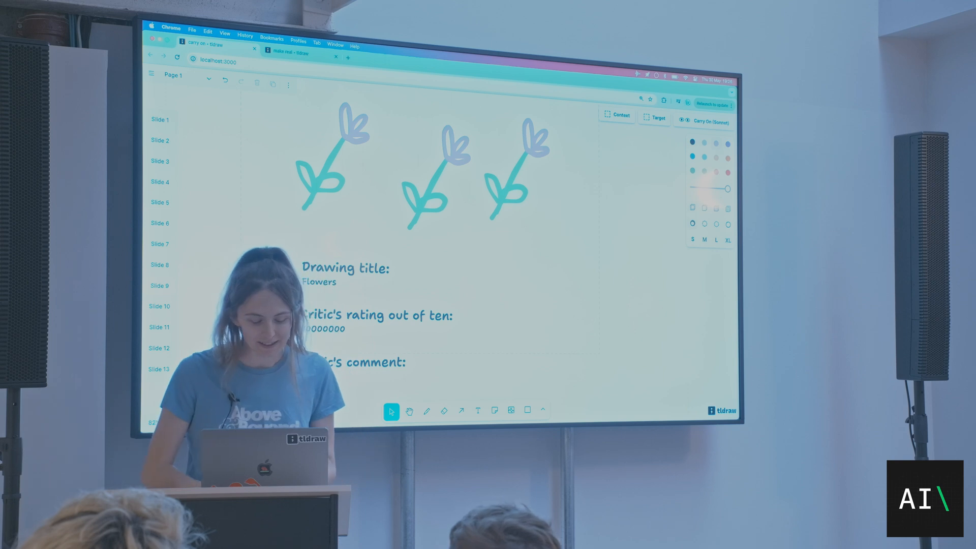
pyautogui.scroll(-3)
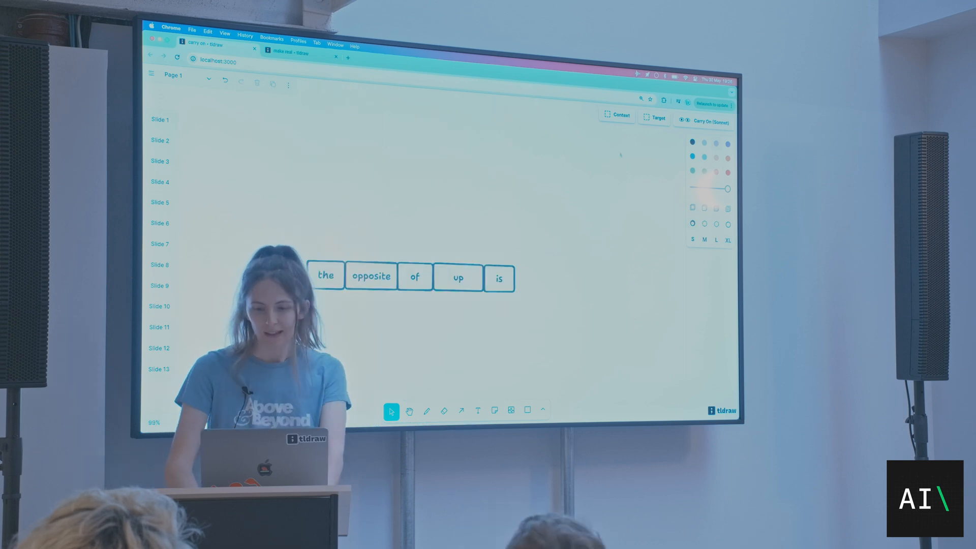
# Step: Switch suggestions to the Haiku model, accept 'down', and move the 'up' box above the sentence
pyautogui.click(707, 119)
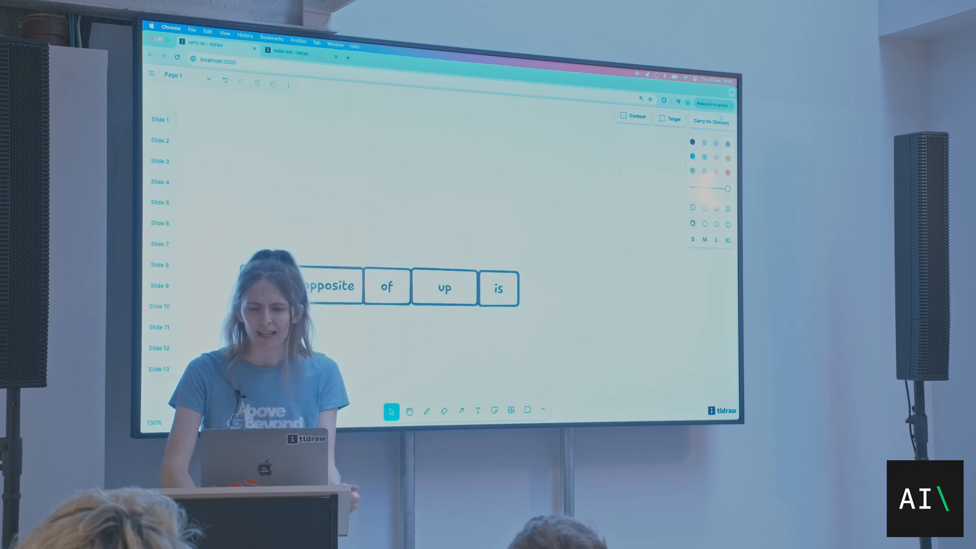
pyautogui.click(711, 121)
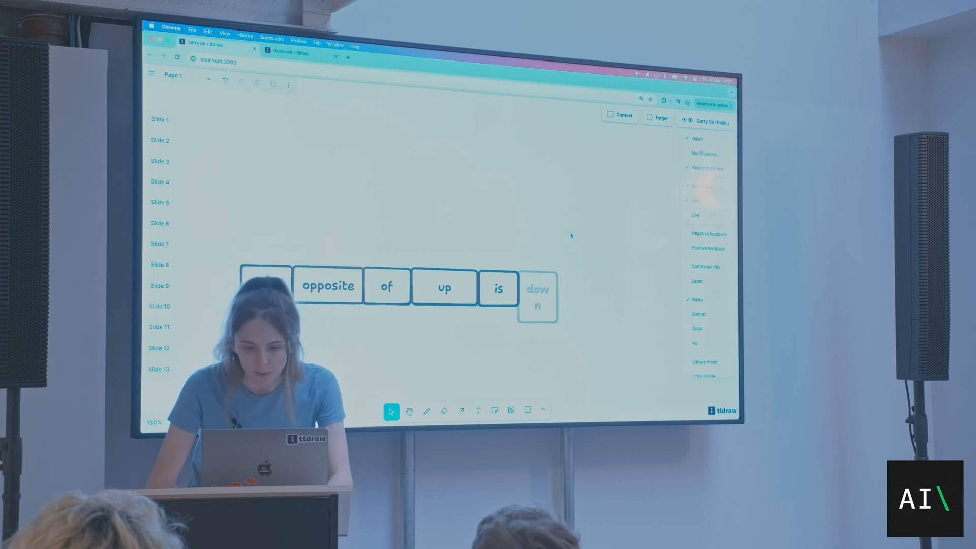
pyautogui.click(539, 297)
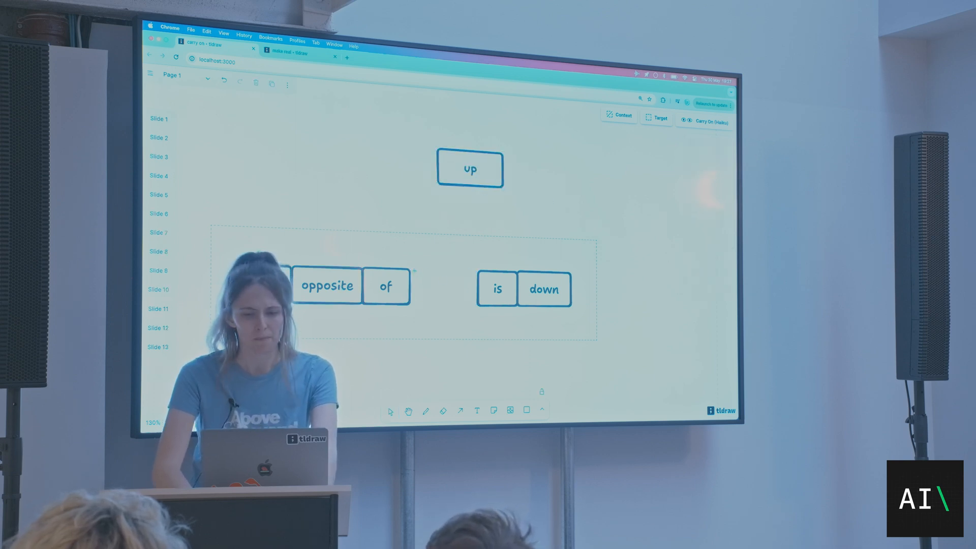
# Step: Request word suggestions for the sentence gap, then switch to the '2 × 6 = ?' slide
pyautogui.click(390, 411)
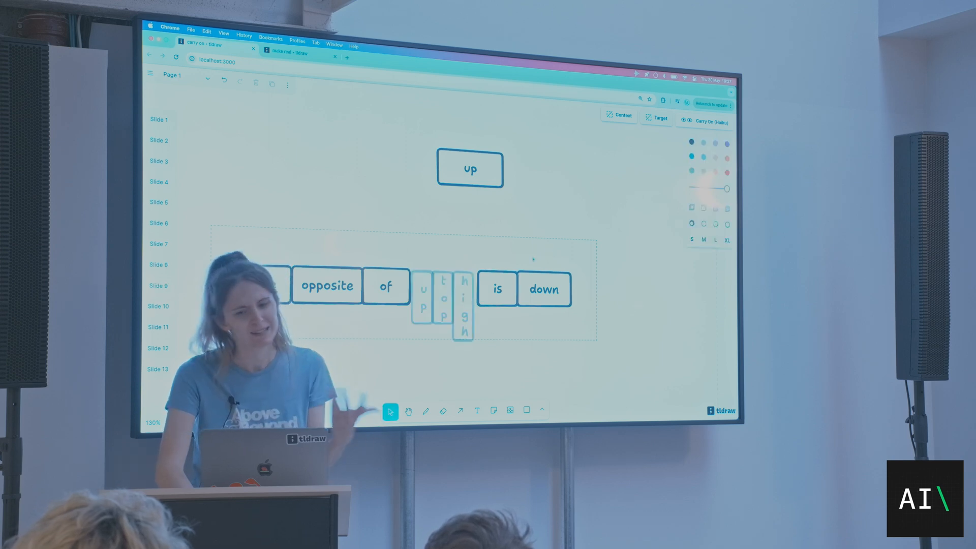
pyautogui.click(706, 121)
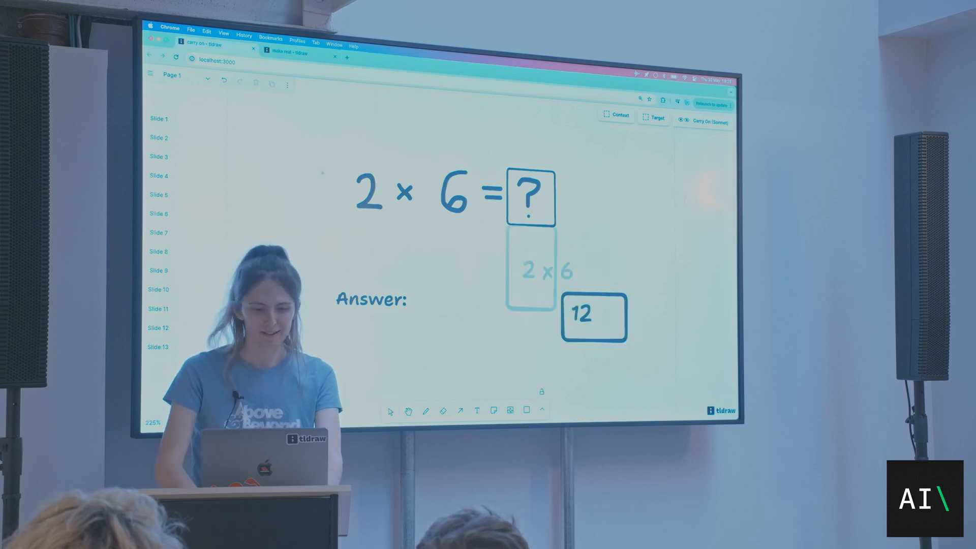
# Step: Open the '2 × ? = 6' slide, test answer suggestions with 'Hello?', and return to an empty answer
pyautogui.click(443, 410)
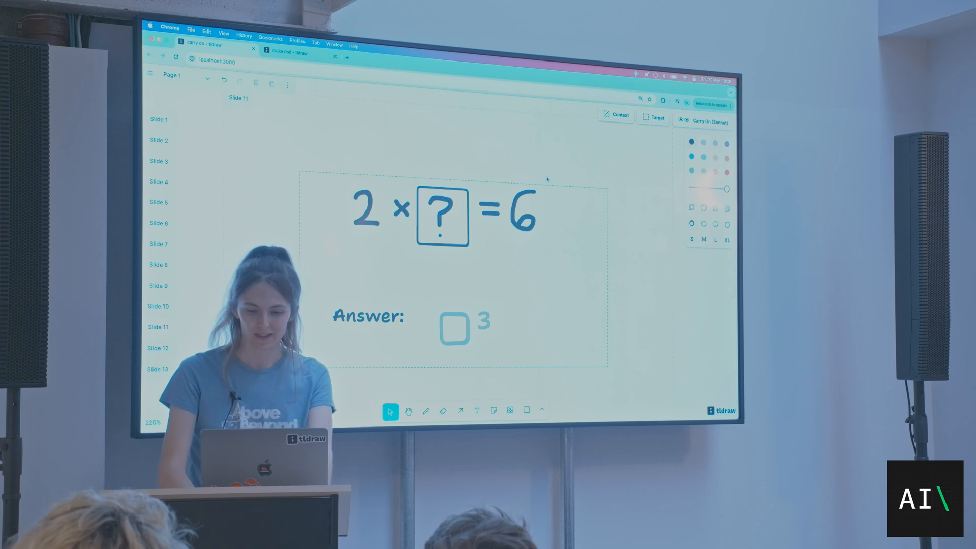
pyautogui.click(711, 120)
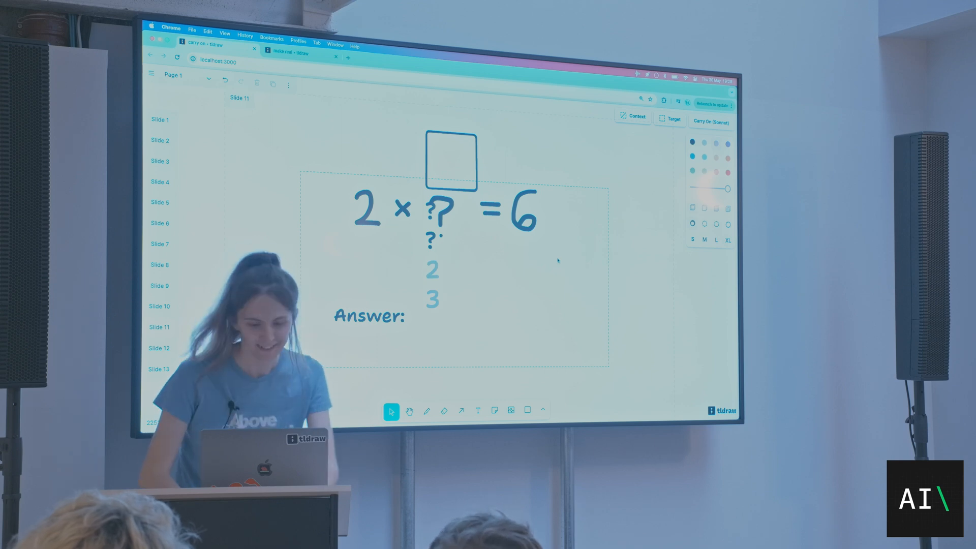
pyautogui.write('Hello')
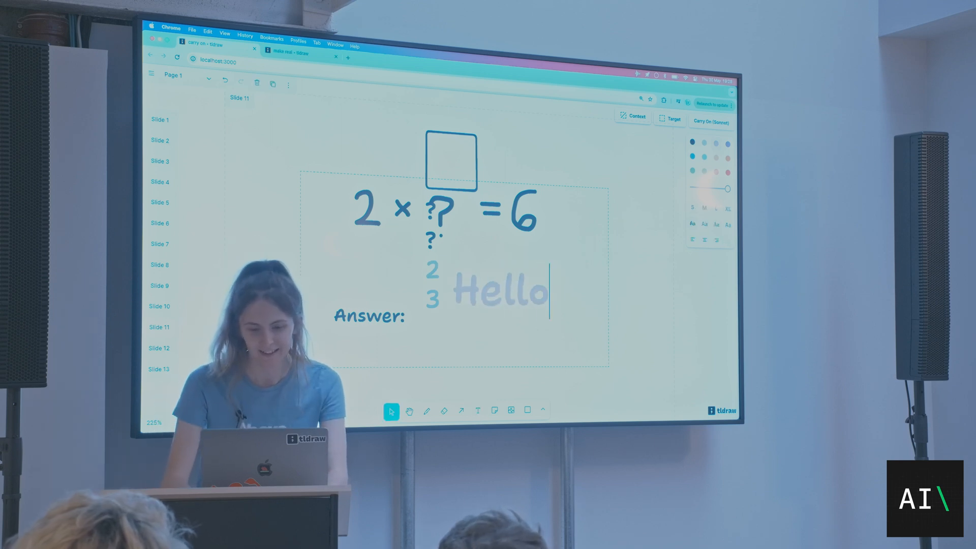
pyautogui.write('?')
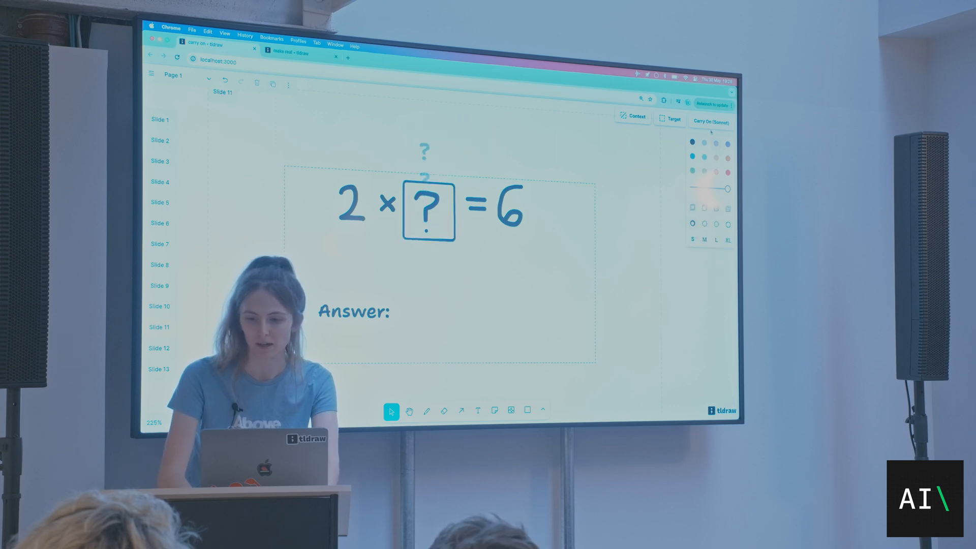
# Step: Erase part of the equation, then switch to the slide with the short diagonal line
pyautogui.click(711, 121)
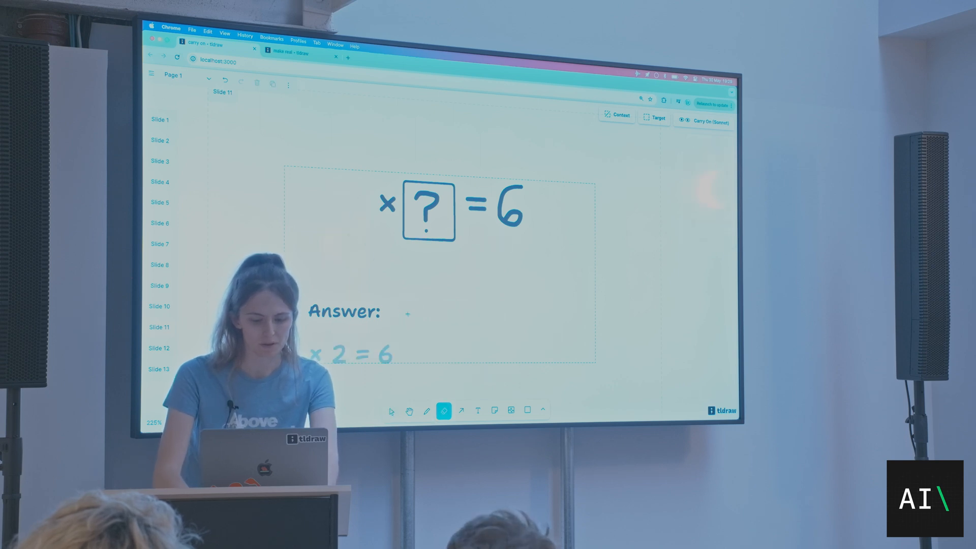
pyautogui.click(427, 410)
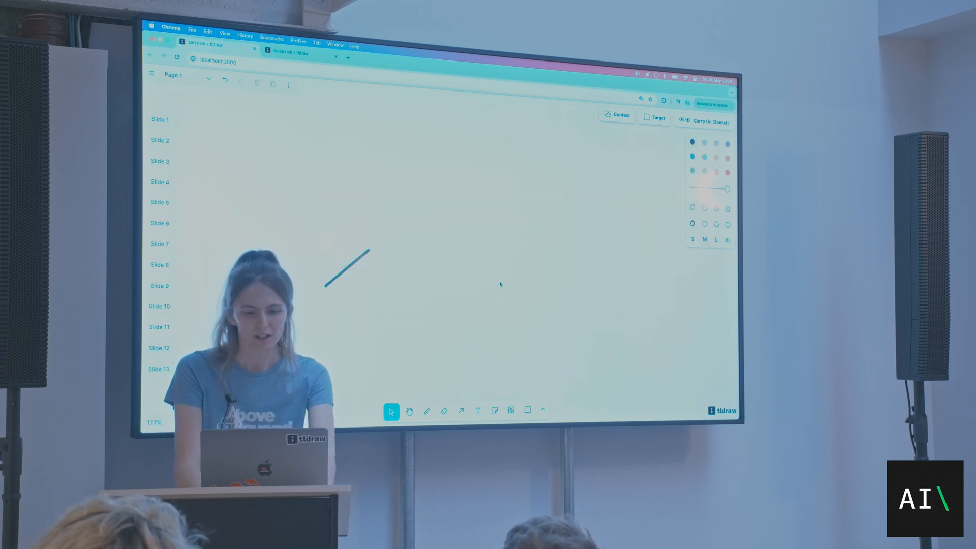
# Step: Switch Carry On to Haiku and accept its longer bent extension of the diagonal line
pyautogui.click(704, 121)
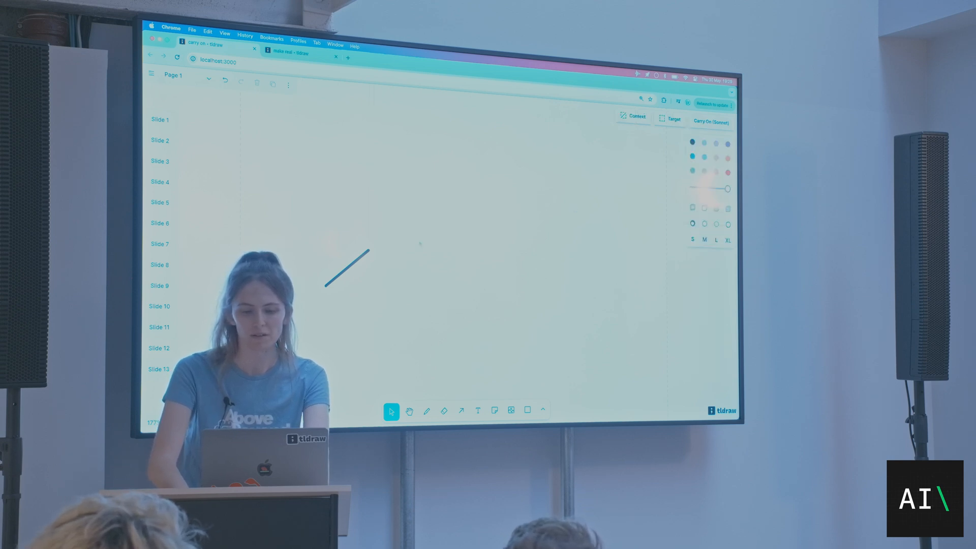
pyautogui.click(711, 121)
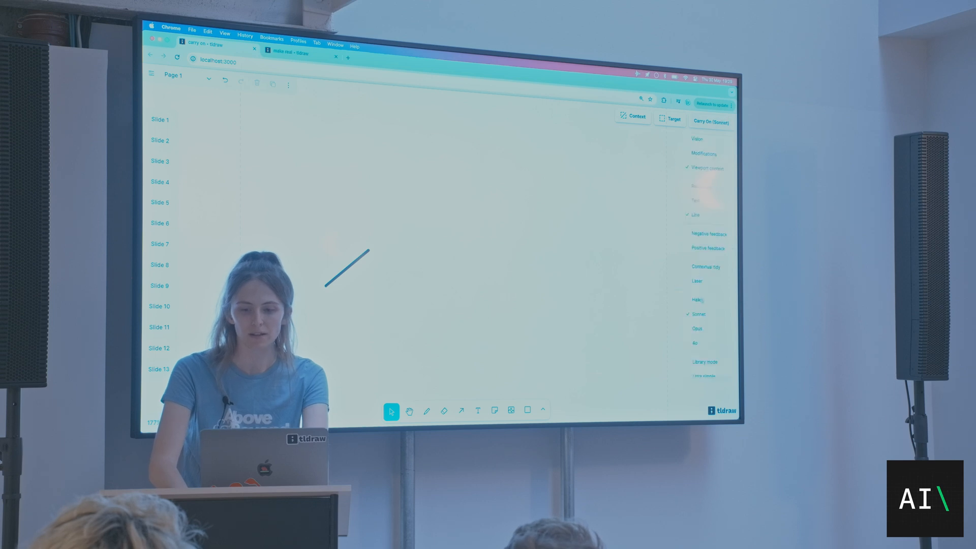
pyautogui.click(346, 265)
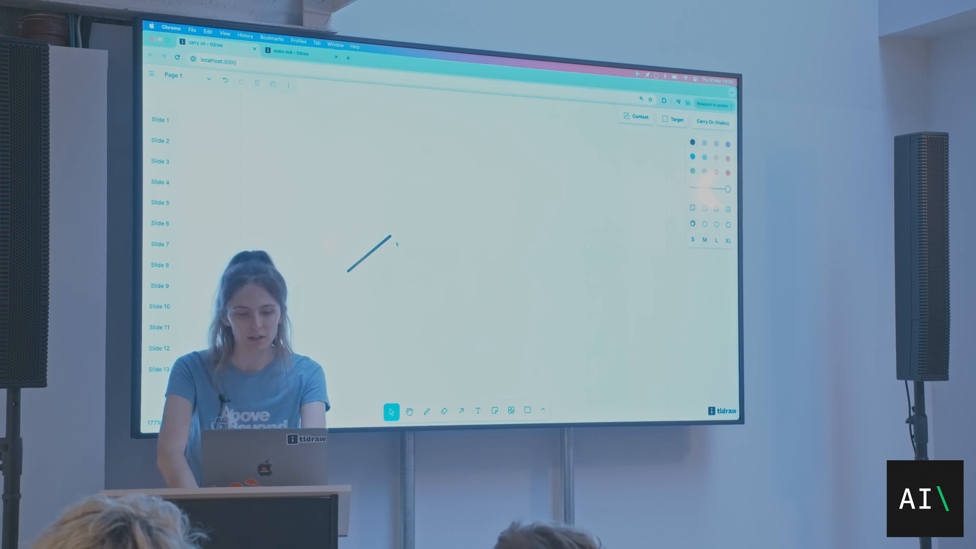
pyautogui.click(528, 410)
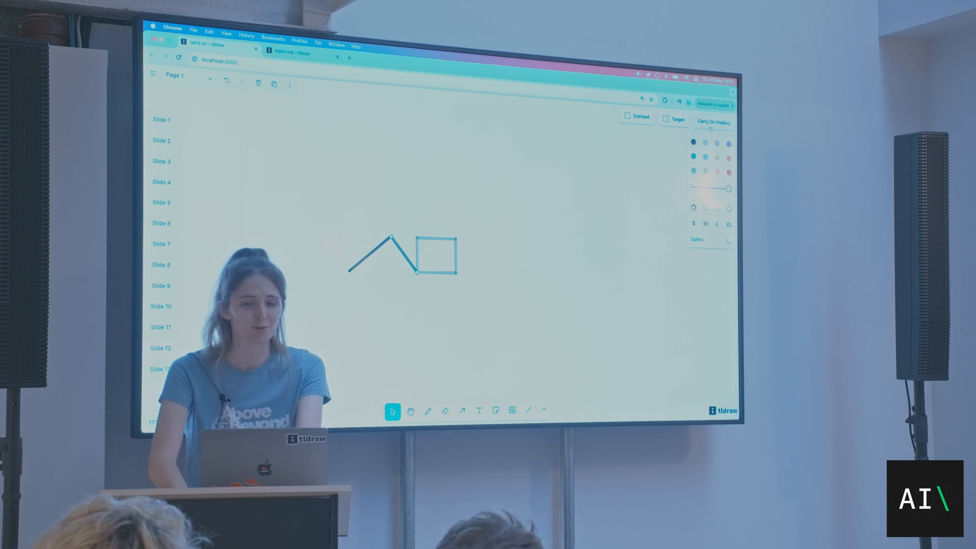
pyautogui.click(713, 121)
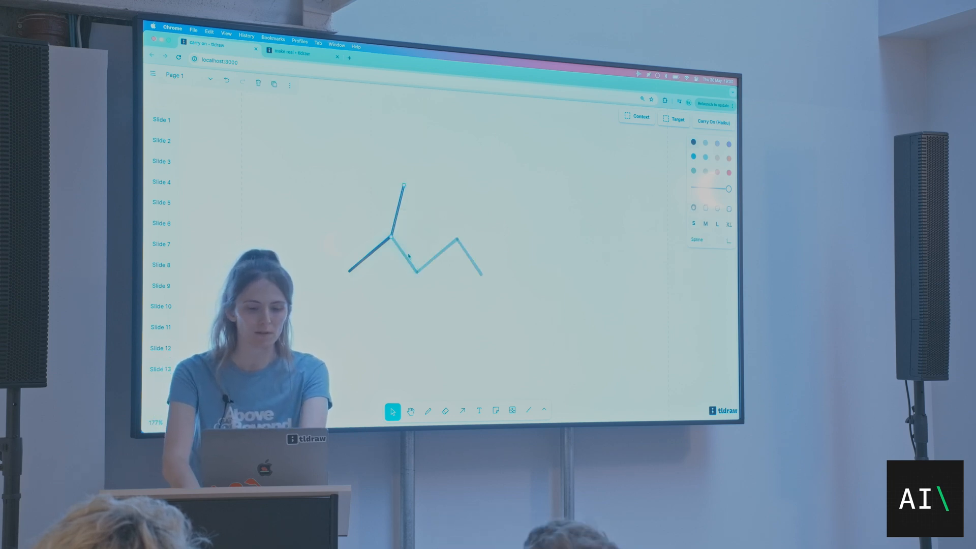
pyautogui.click(529, 410)
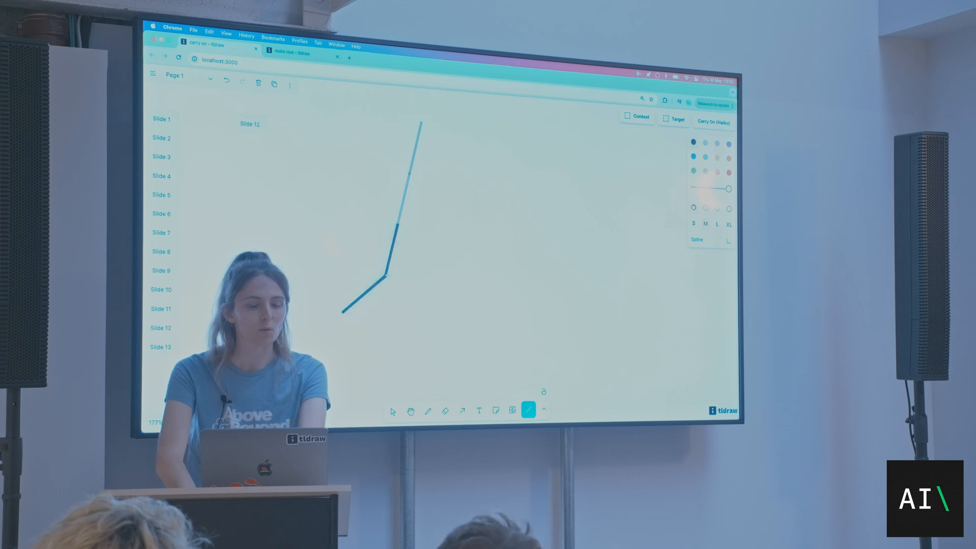